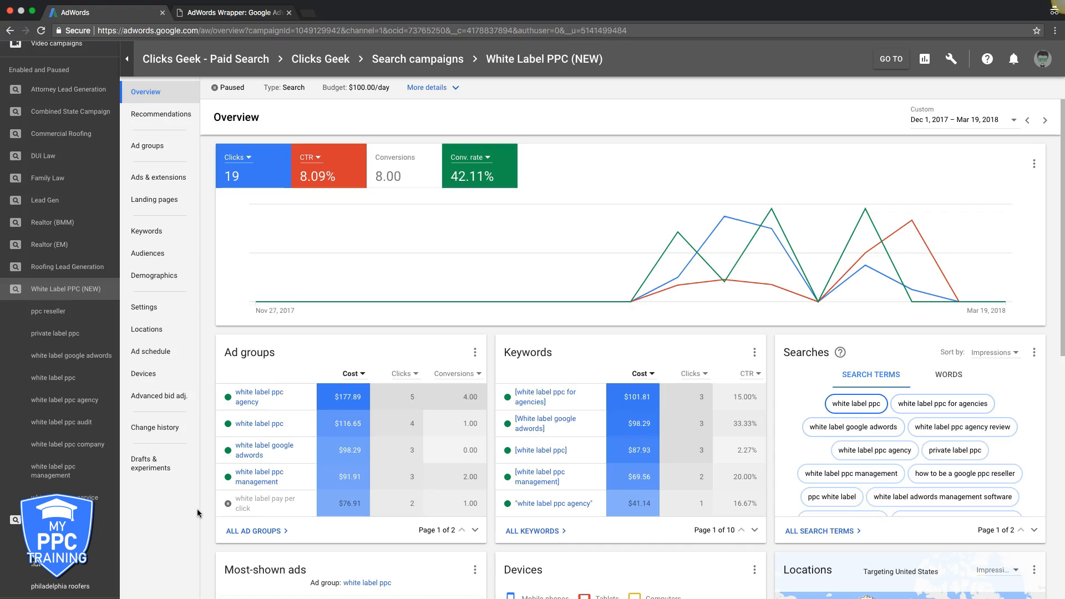
mouse_move(156, 236)
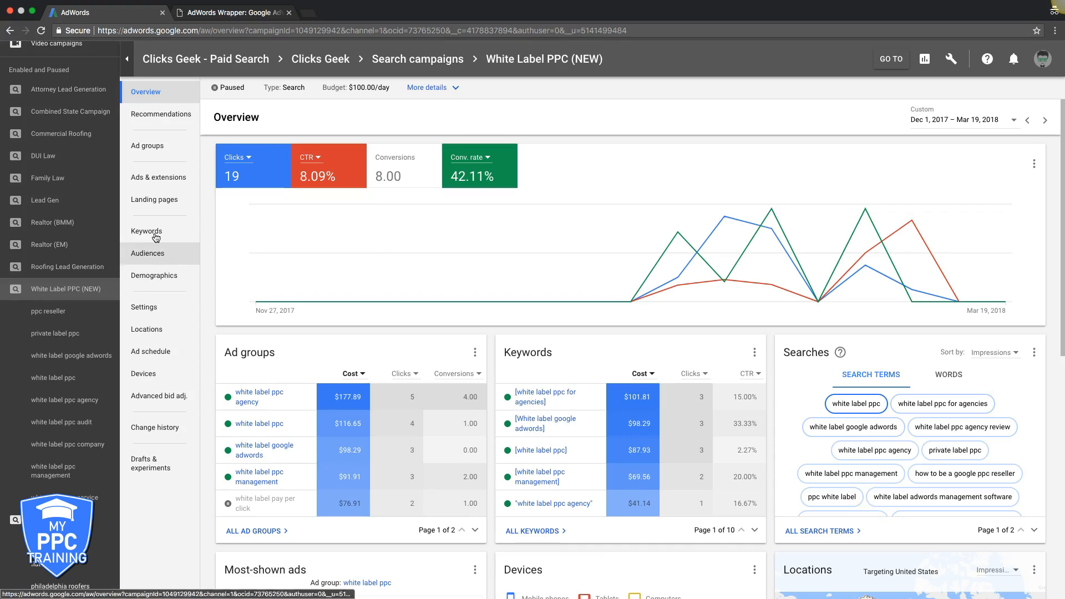
Step: Show the keywords list for the White Label PPC (NEW) campaign
click(146, 231)
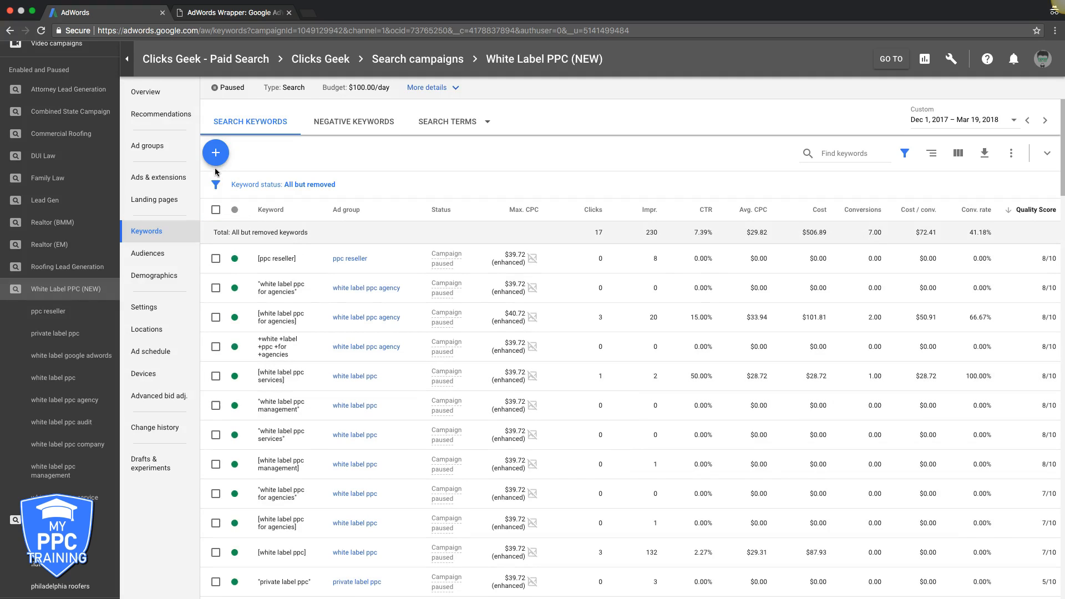
Step: Start adding keywords with ppc reseller as the receiving ad group, browsing the keyword ideas
click(215, 152)
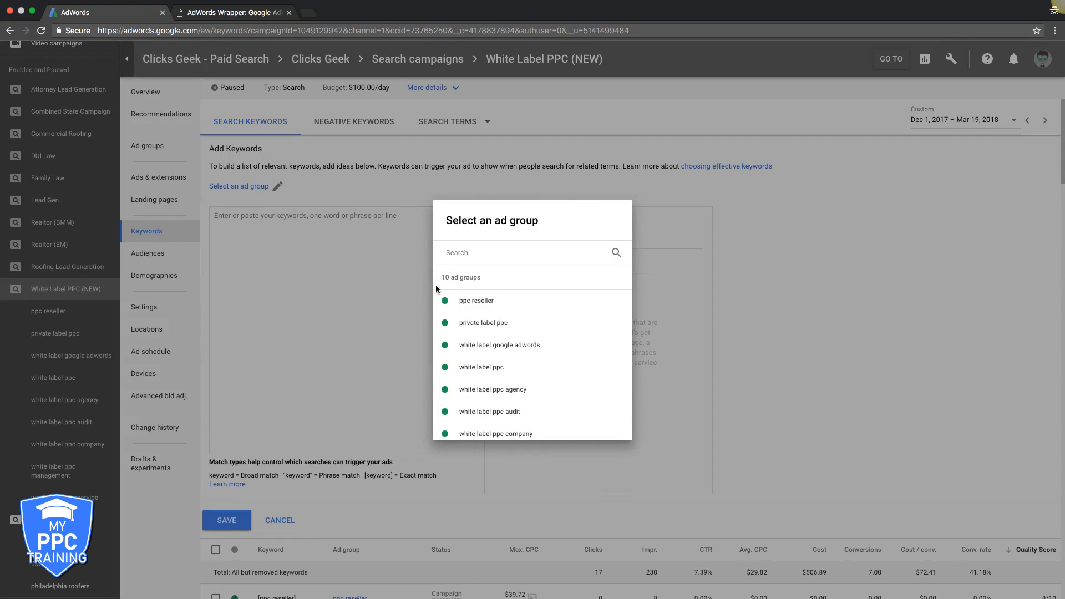
click(475, 301)
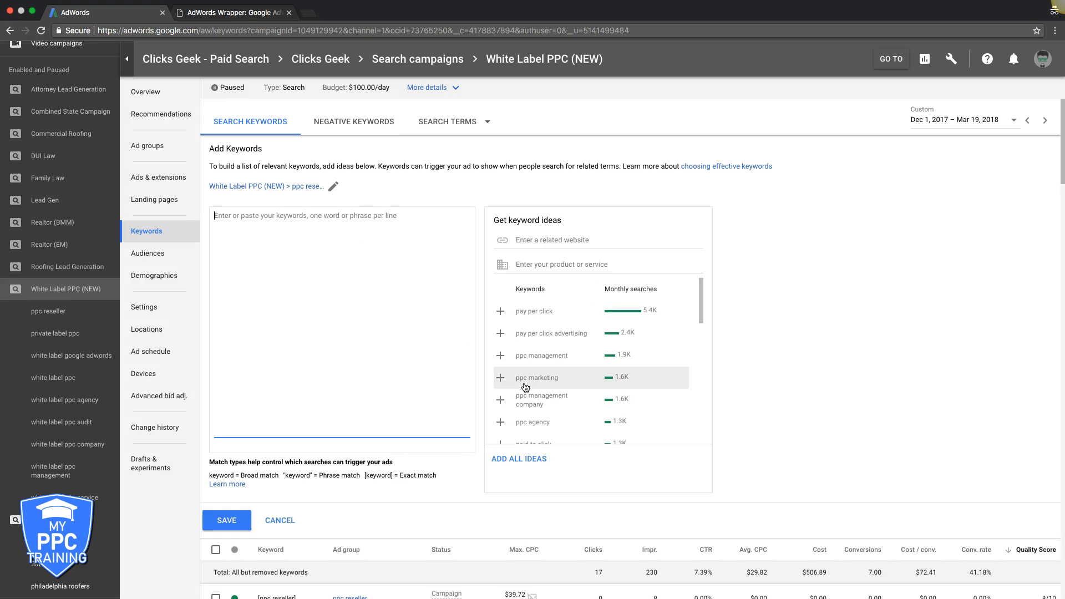
scroll(down, 3)
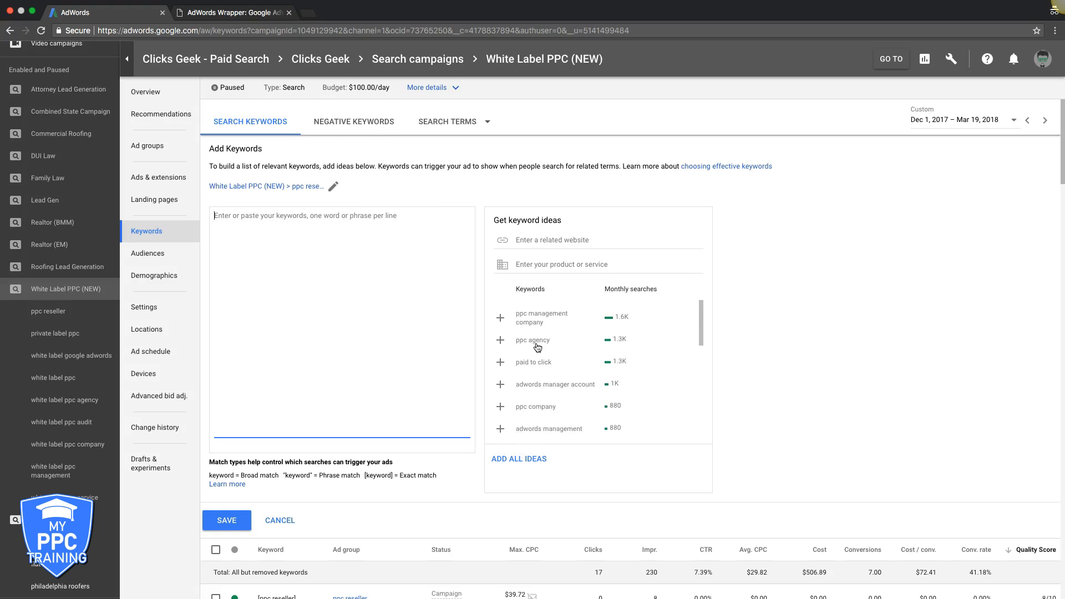
scroll(down, 3)
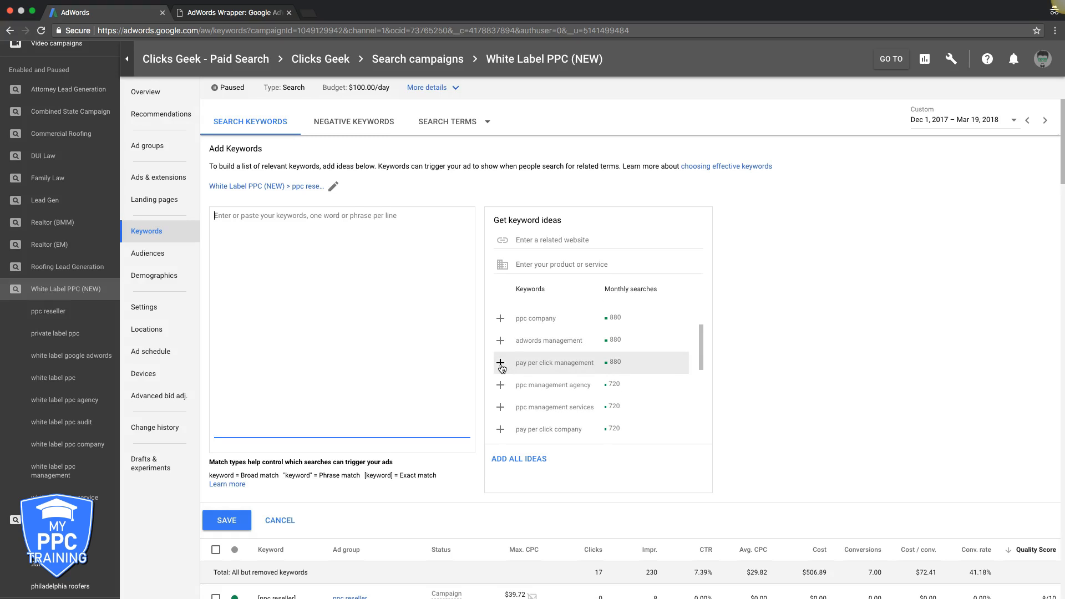
Step: Add the suggested keyword pay per click management to the entry list as broad match
click(500, 361)
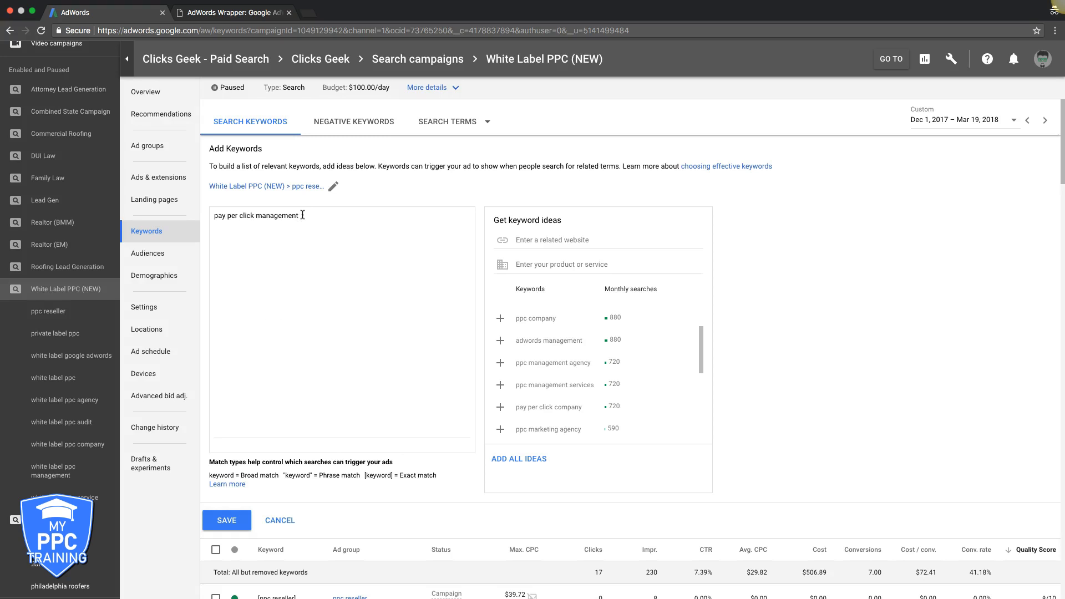
mouse_move(307, 289)
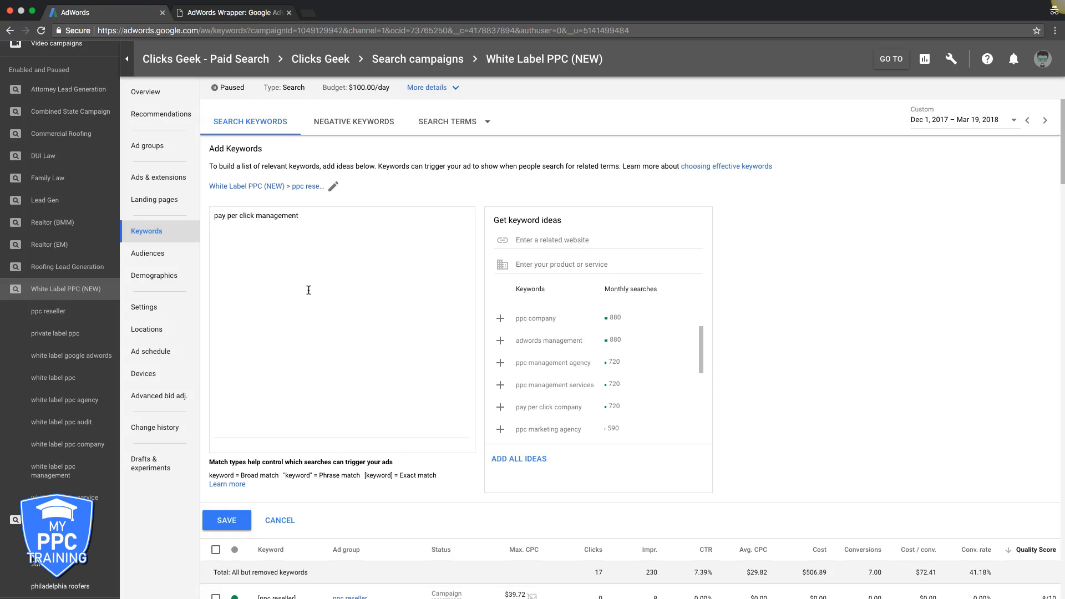
mouse_move(305, 300)
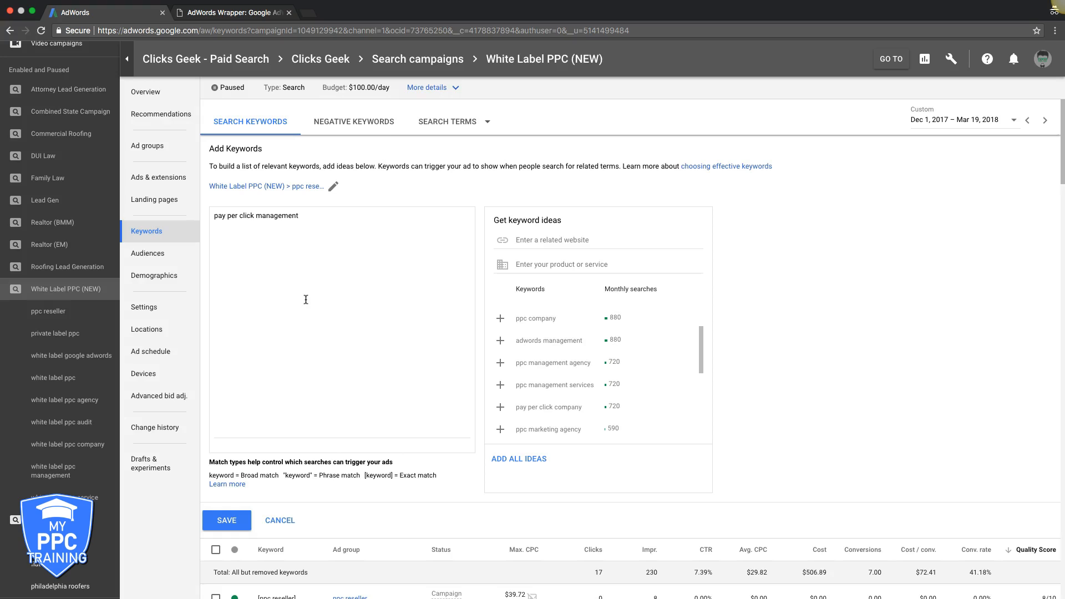
mouse_move(202, 223)
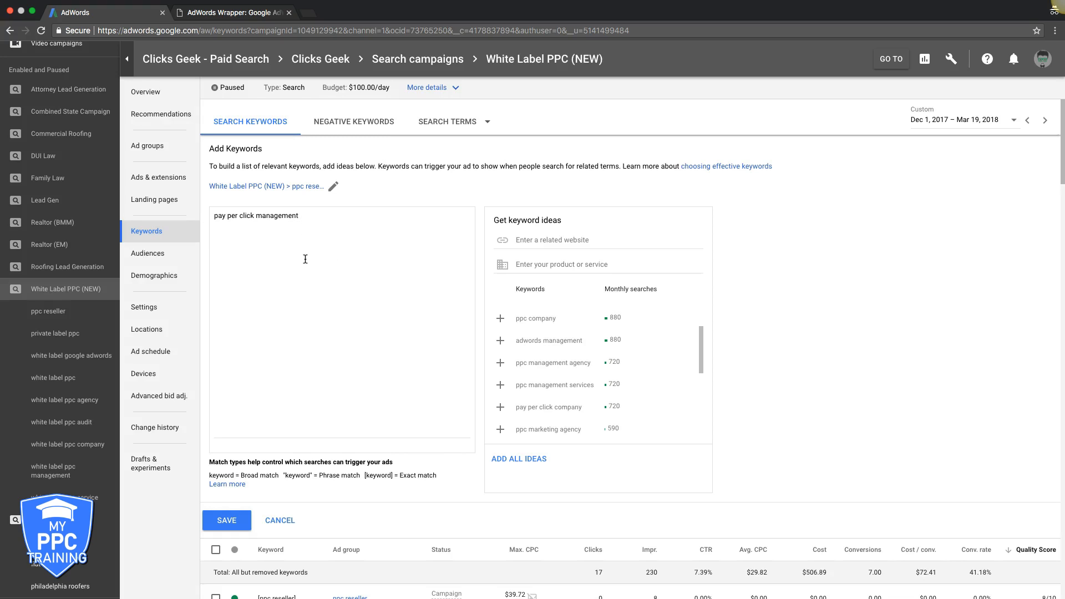
mouse_move(283, 251)
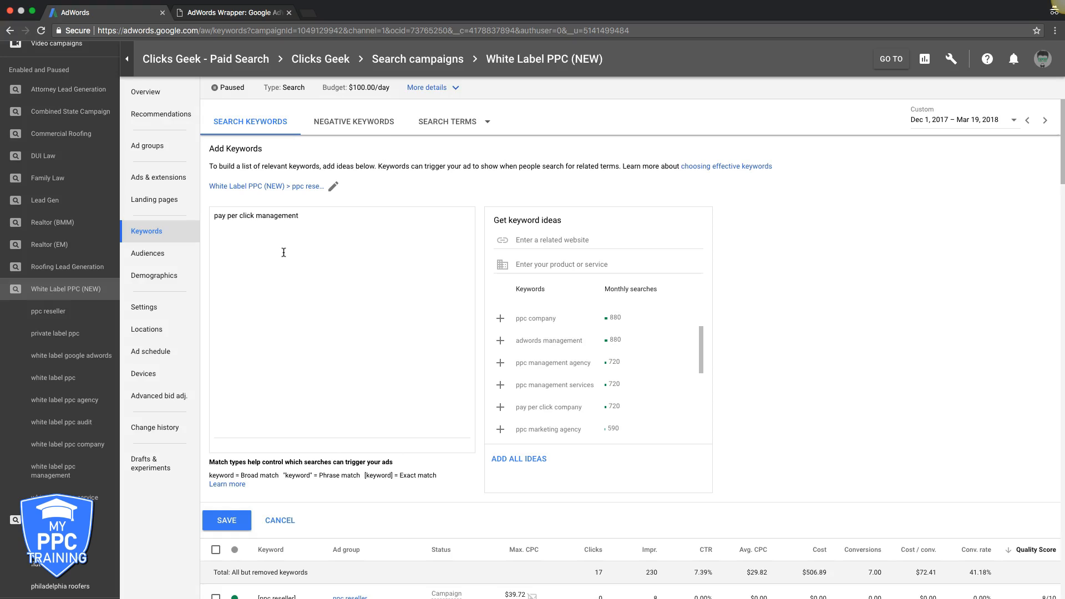
mouse_move(262, 238)
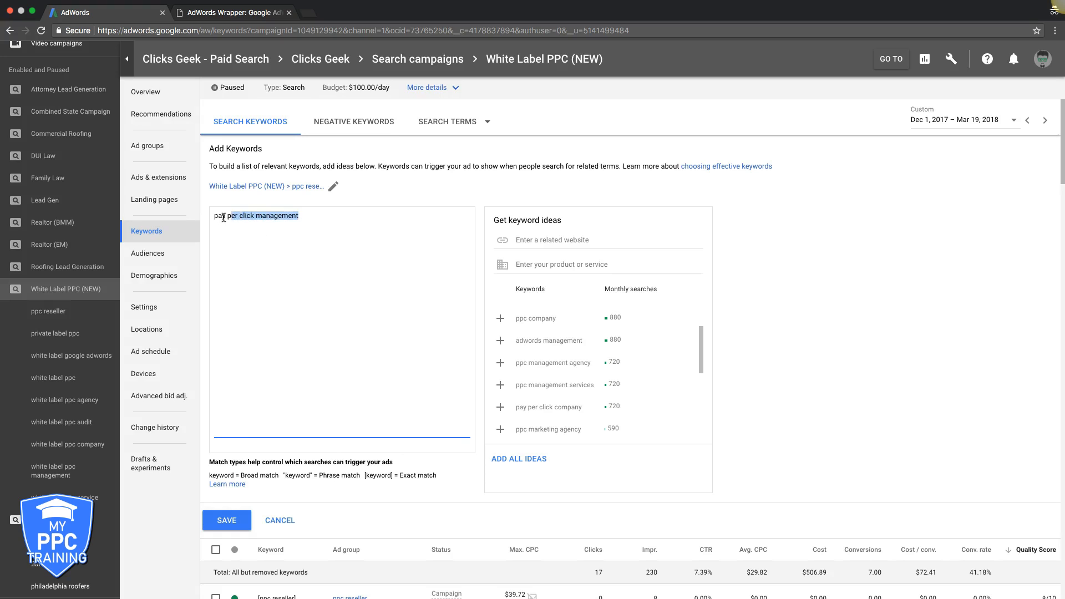
click(295, 278)
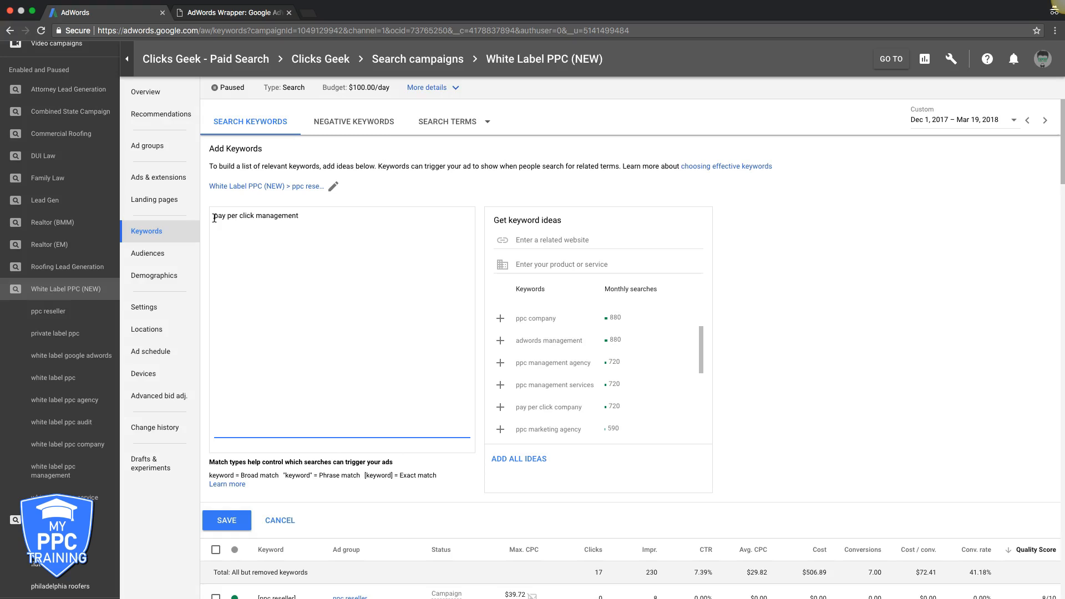
mouse_move(275, 259)
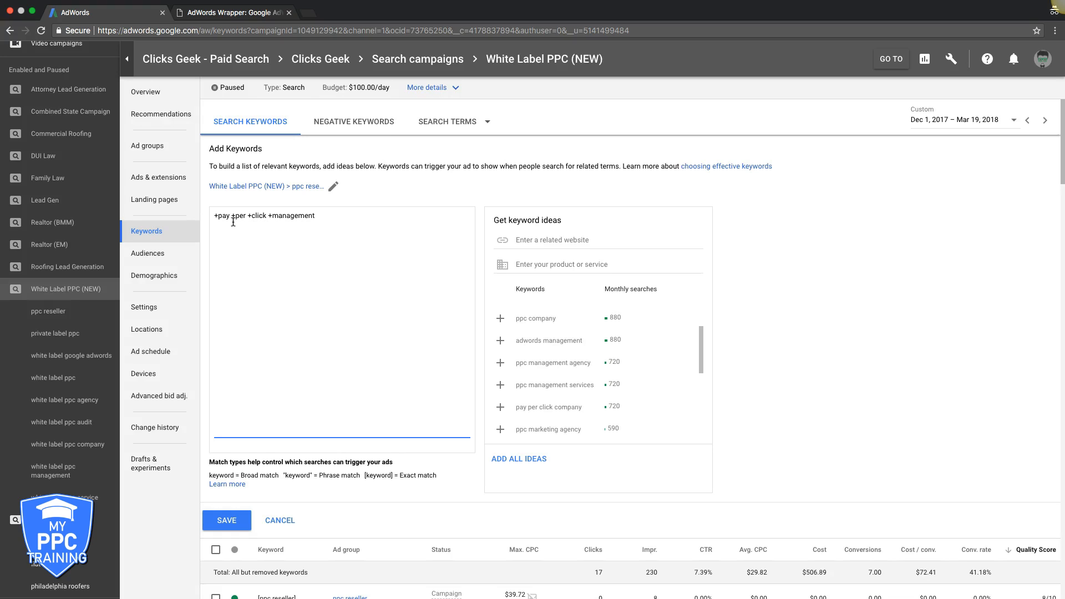
mouse_move(295, 226)
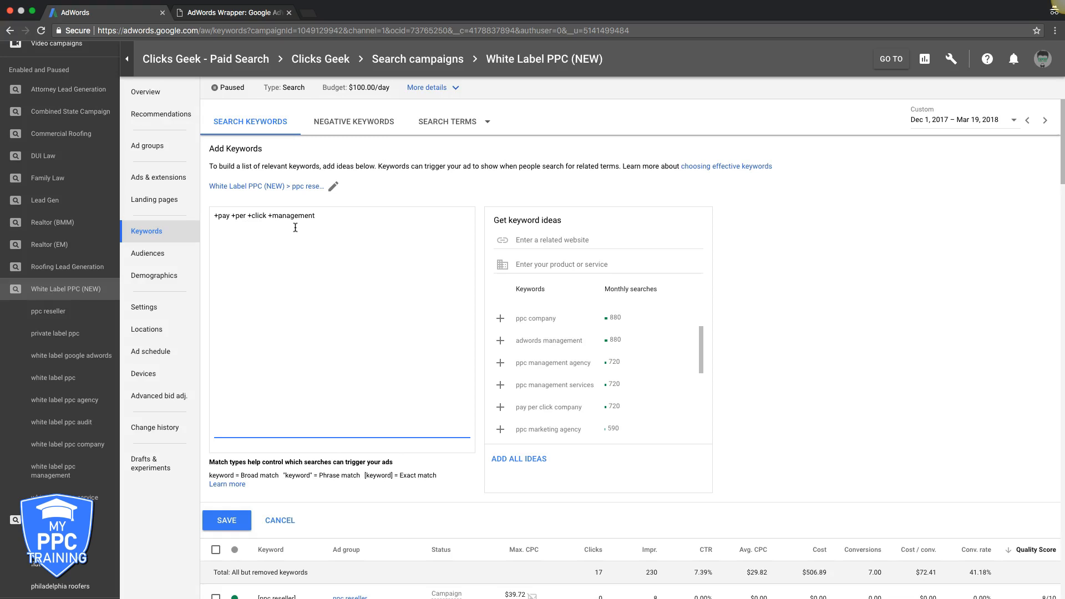
key(Backspace)
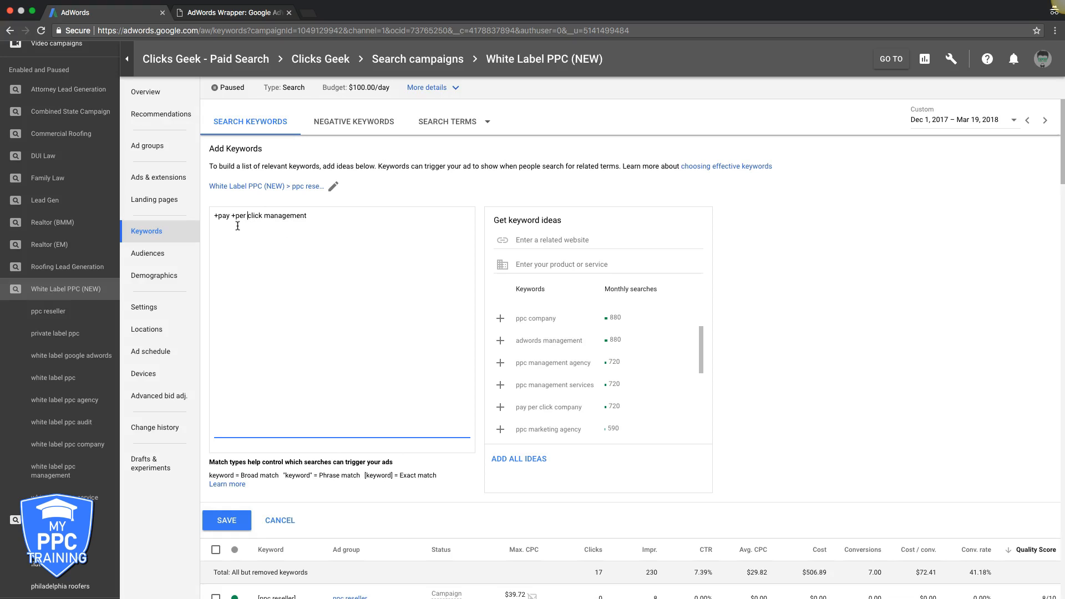
key(Backspace)
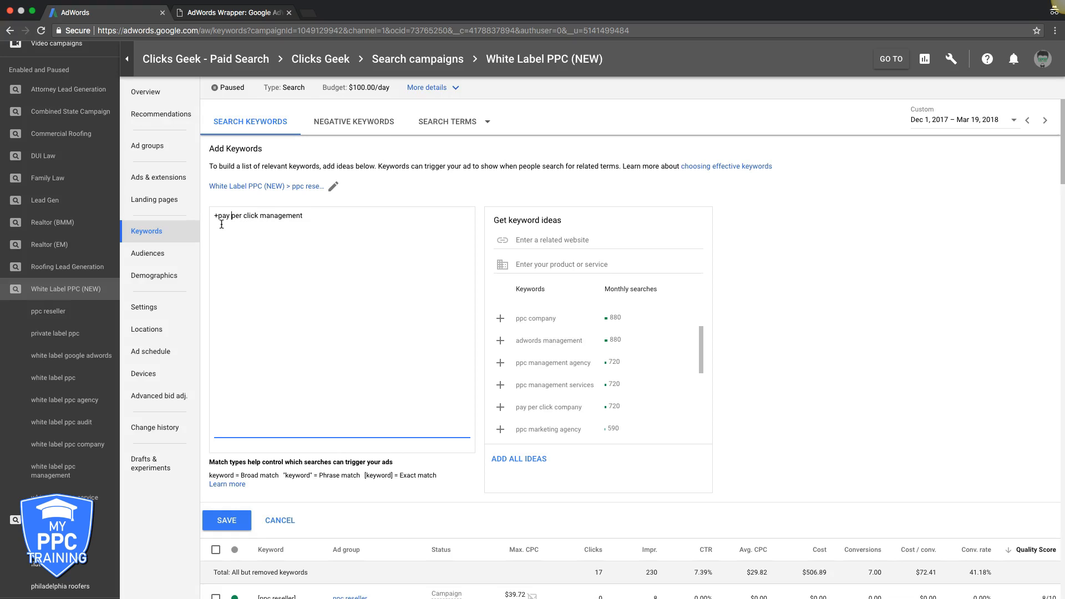
key(Backspace)
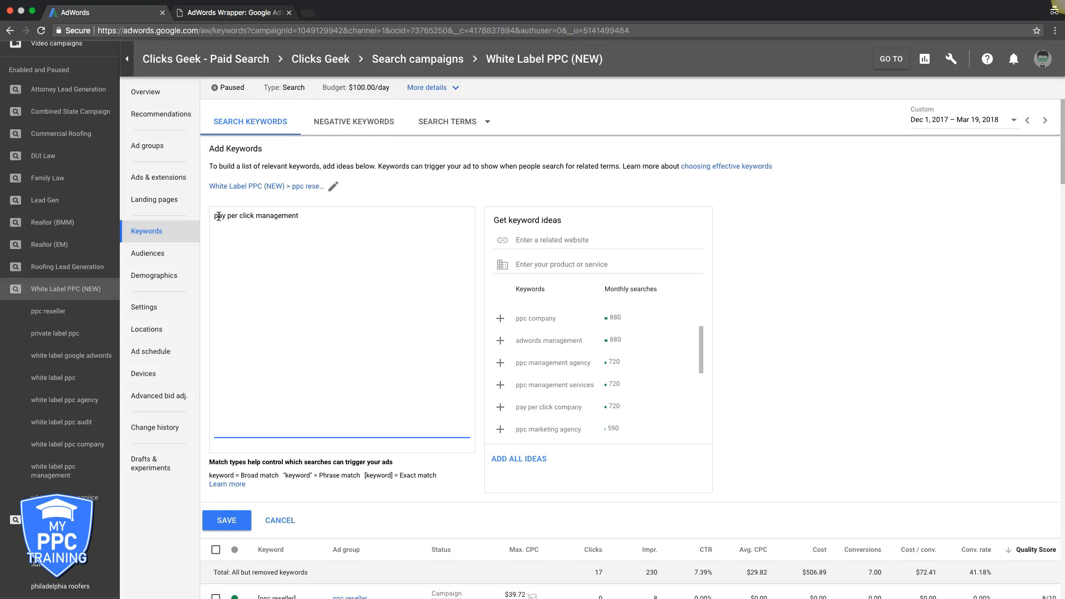
mouse_move(220, 272)
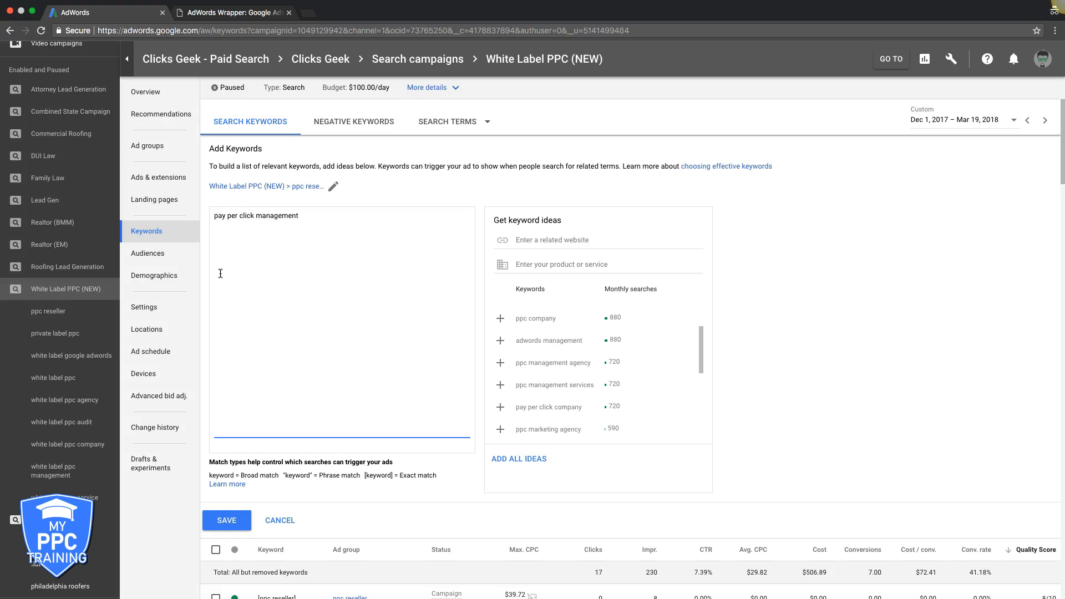
Step: Edit the keyword text to enclose pay per click management in quotation marks for phrase match
double_click(277, 216)
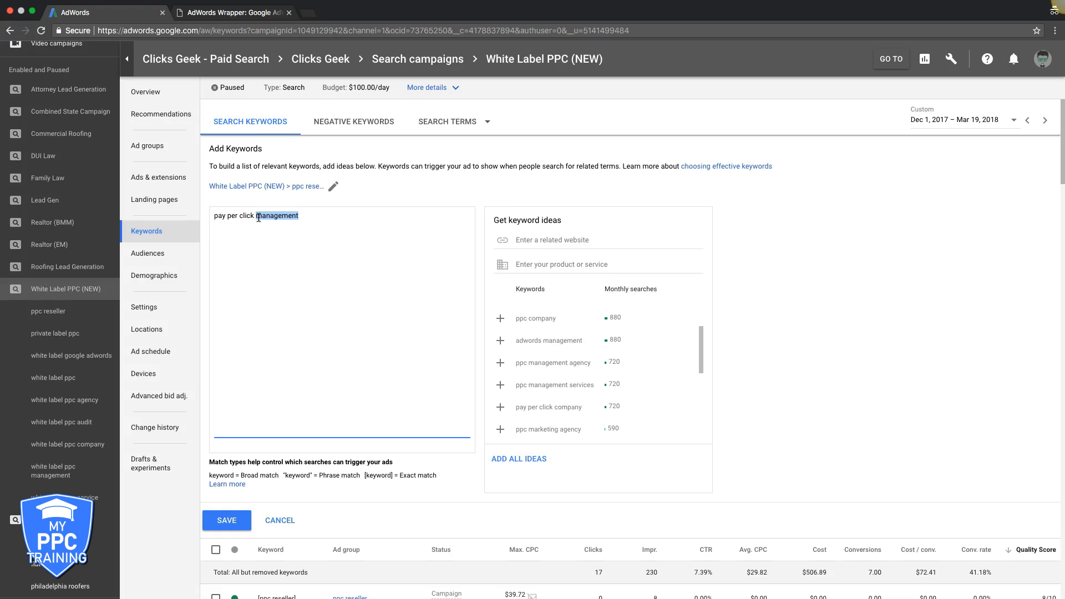
click(271, 230)
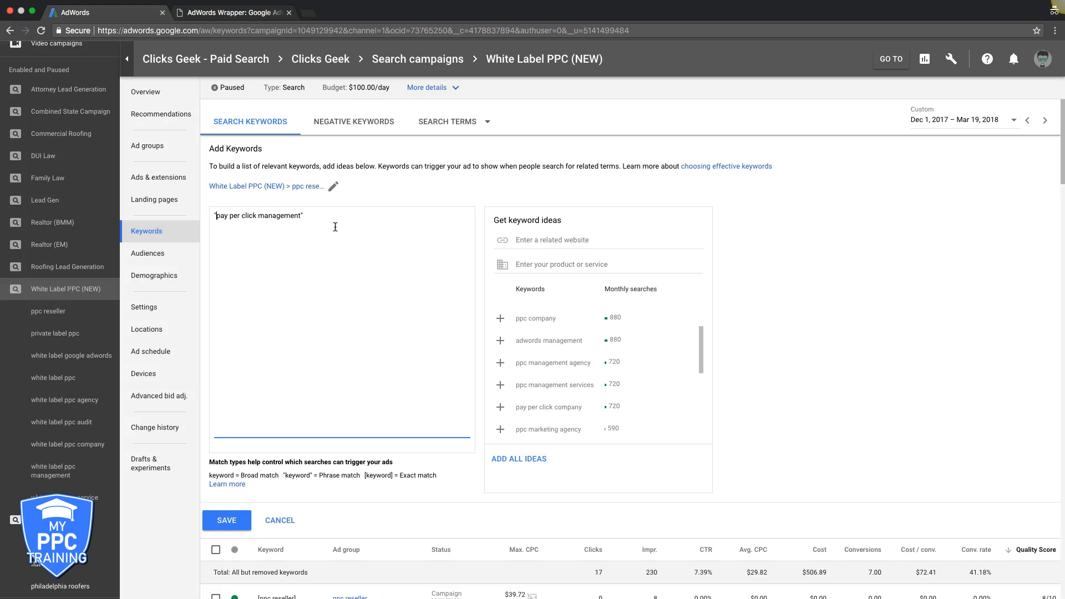
mouse_move(227, 239)
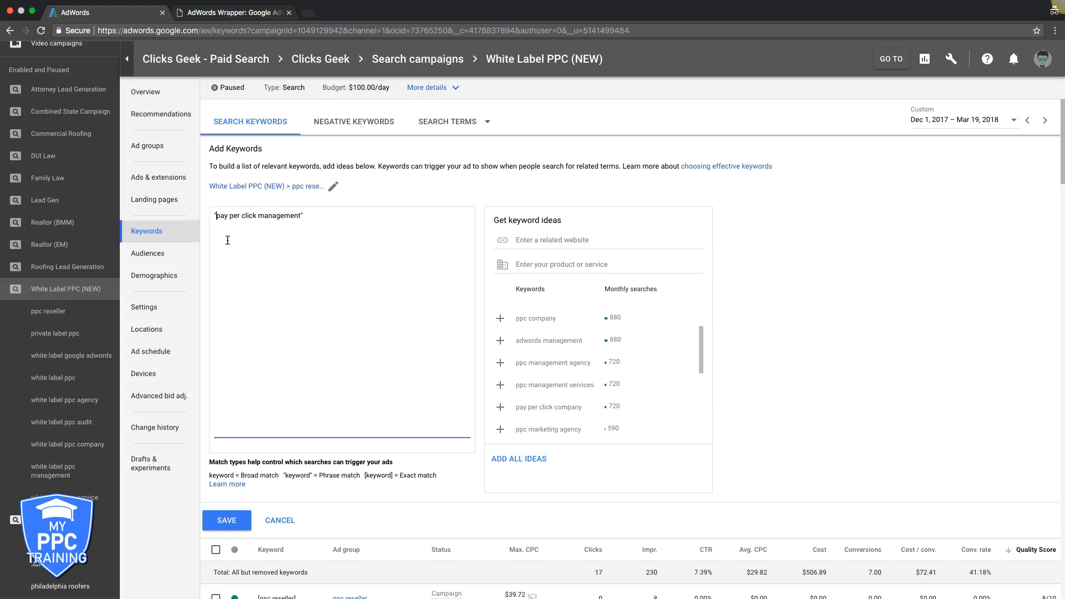
mouse_move(235, 216)
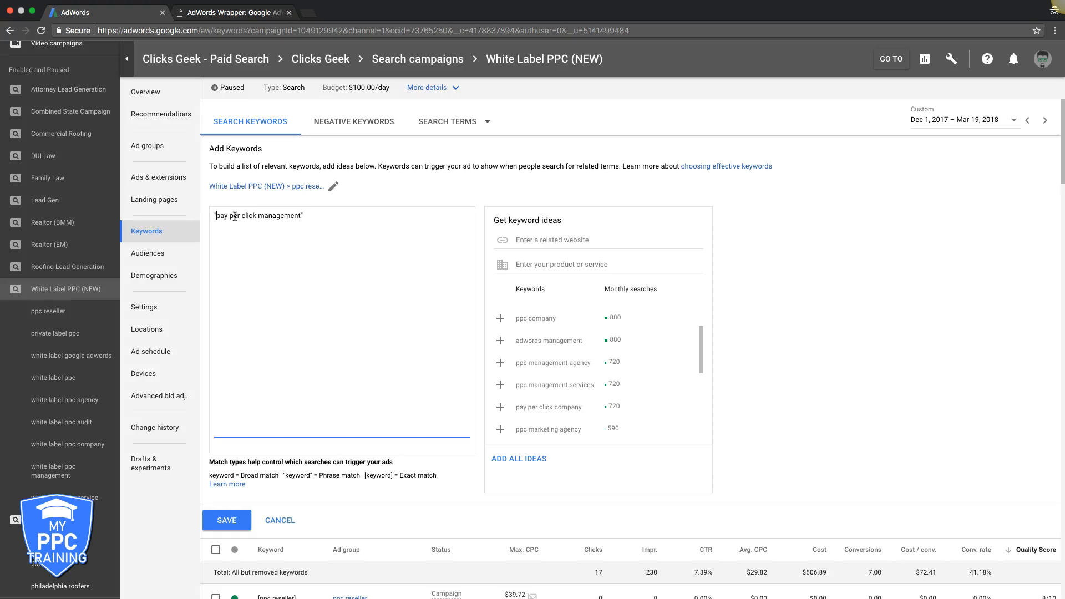
mouse_move(274, 219)
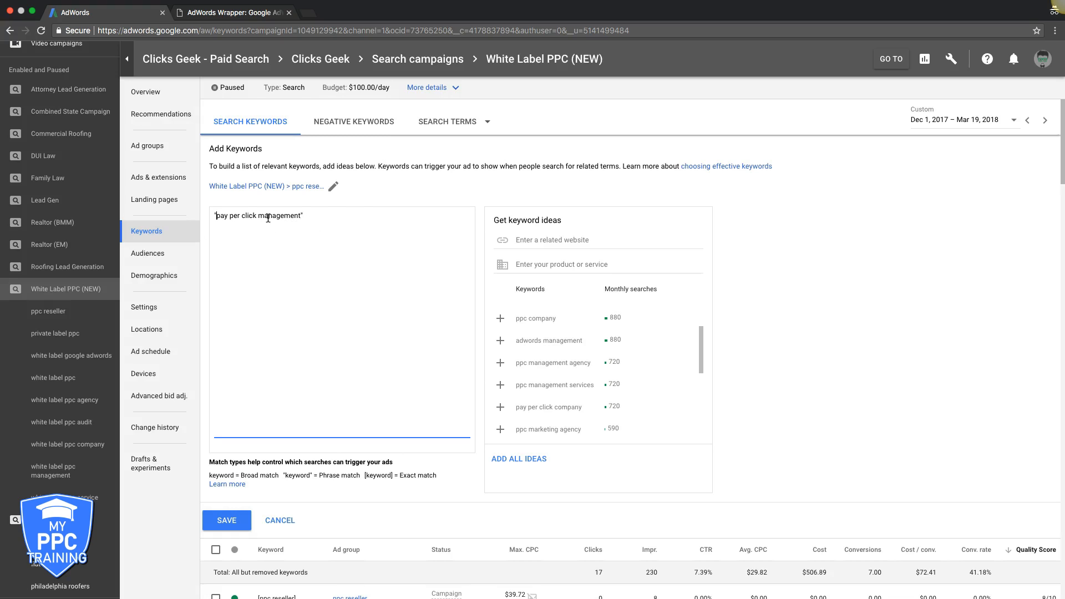
Step: Replace the quotation marks with square brackets to make [pay per click management] exact match
key(Backspace)
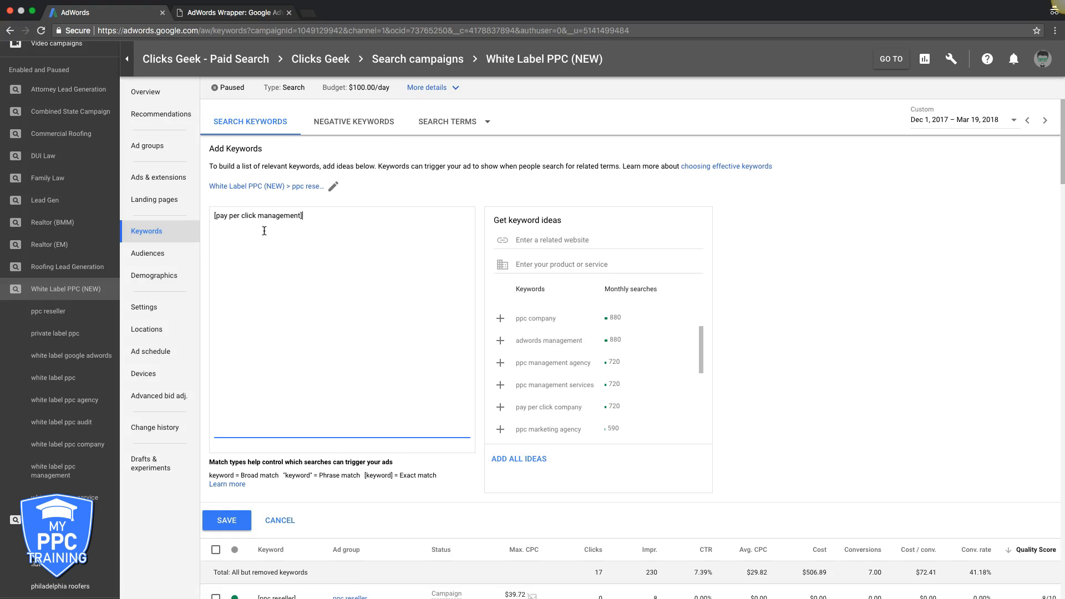
mouse_move(285, 213)
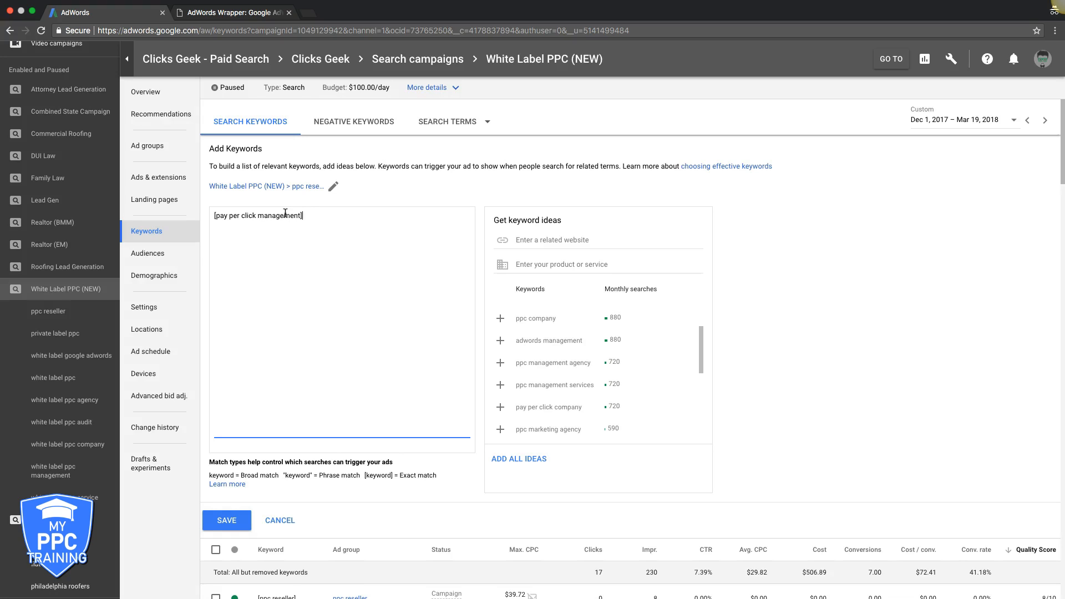